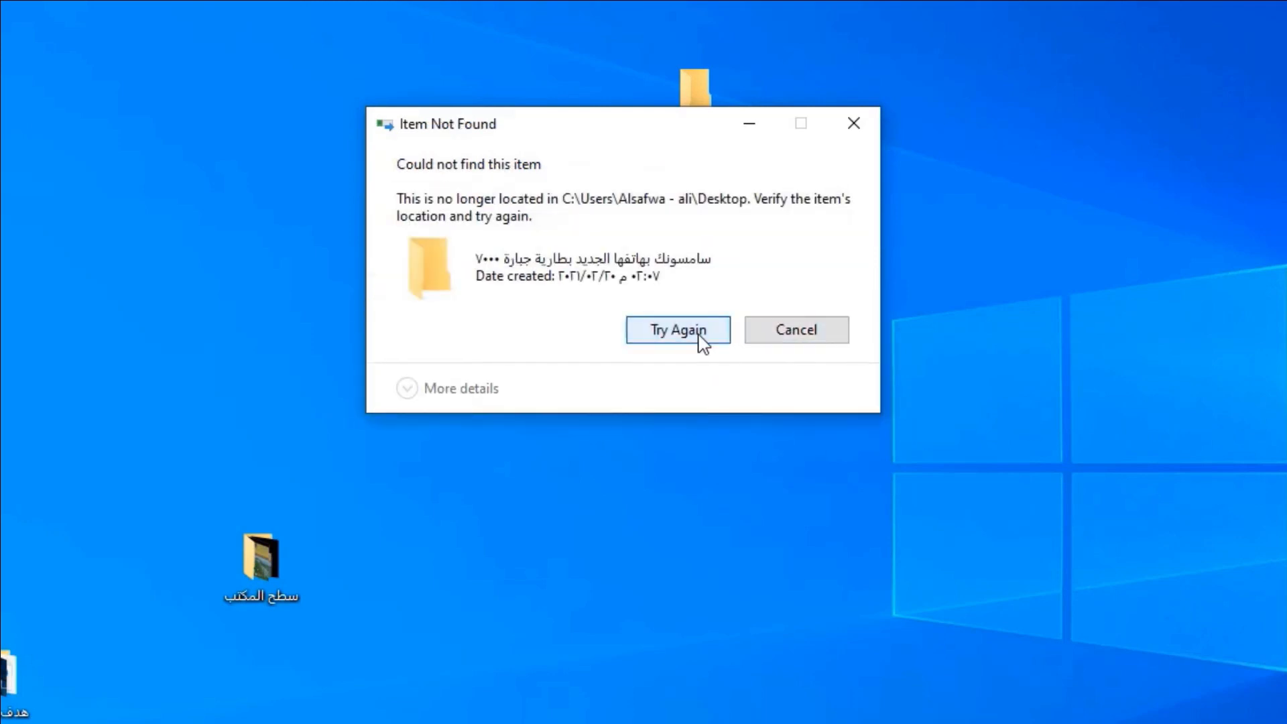
mouse_move(796, 329)
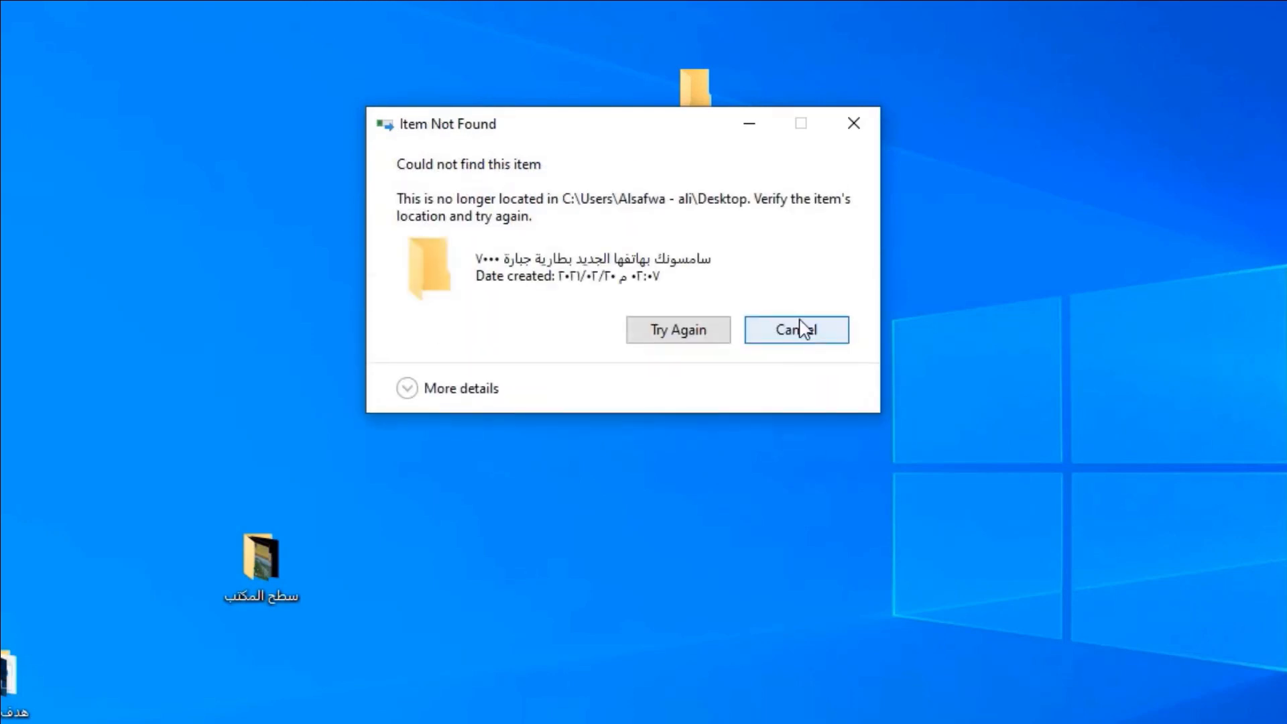
- Cancel the Item Not Found error for the undeletable desktop folder
left_click(795, 329)
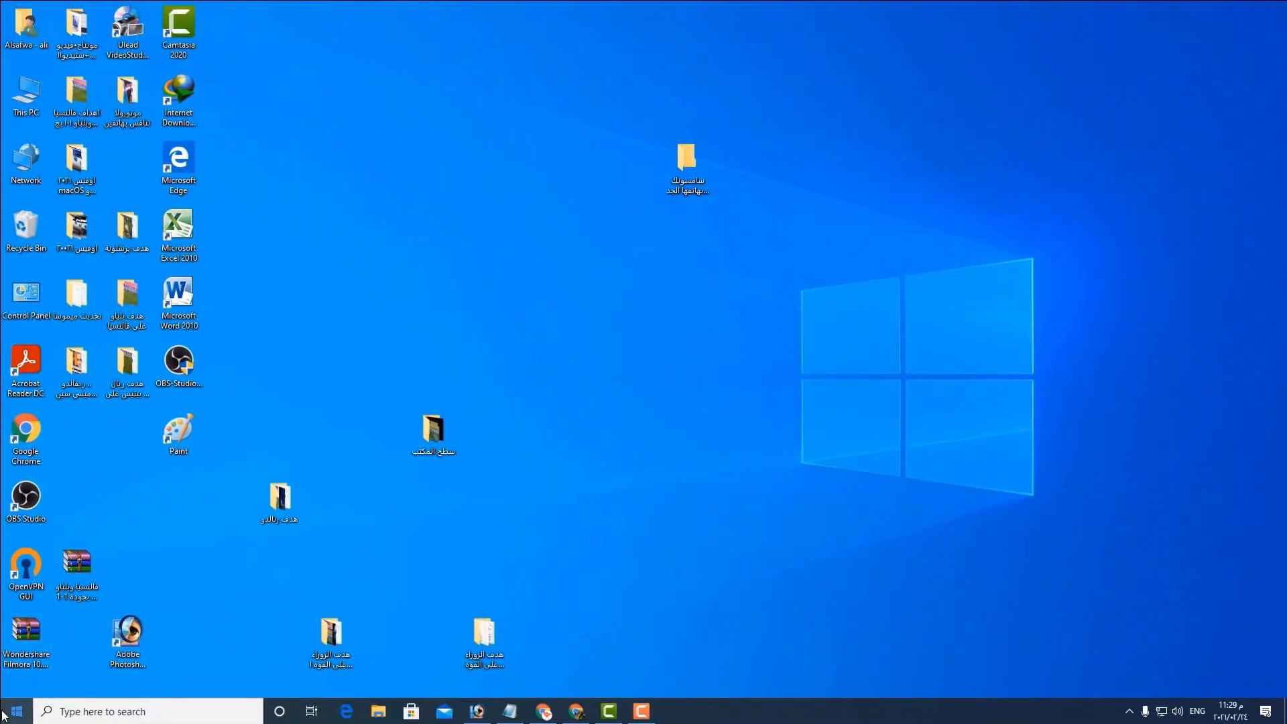
- Search Windows for 'winrar' and launch WinRAR from the best match
left_click(14, 710)
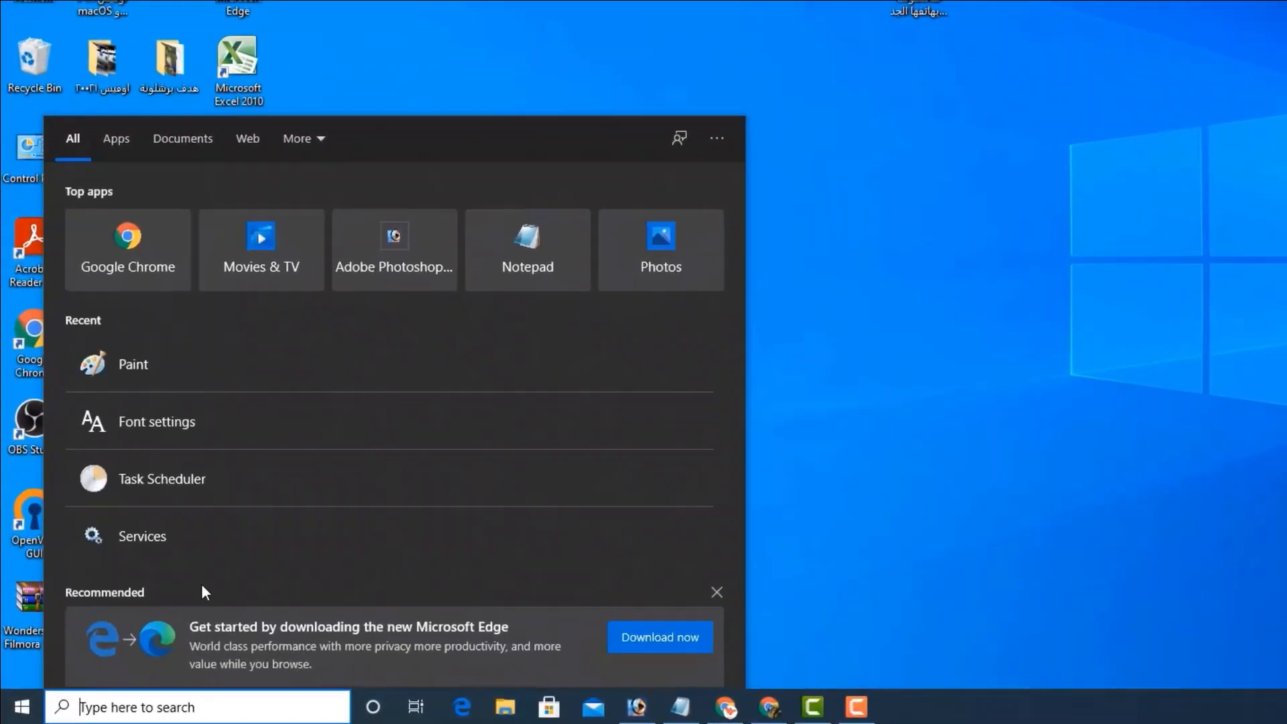
type("winra")
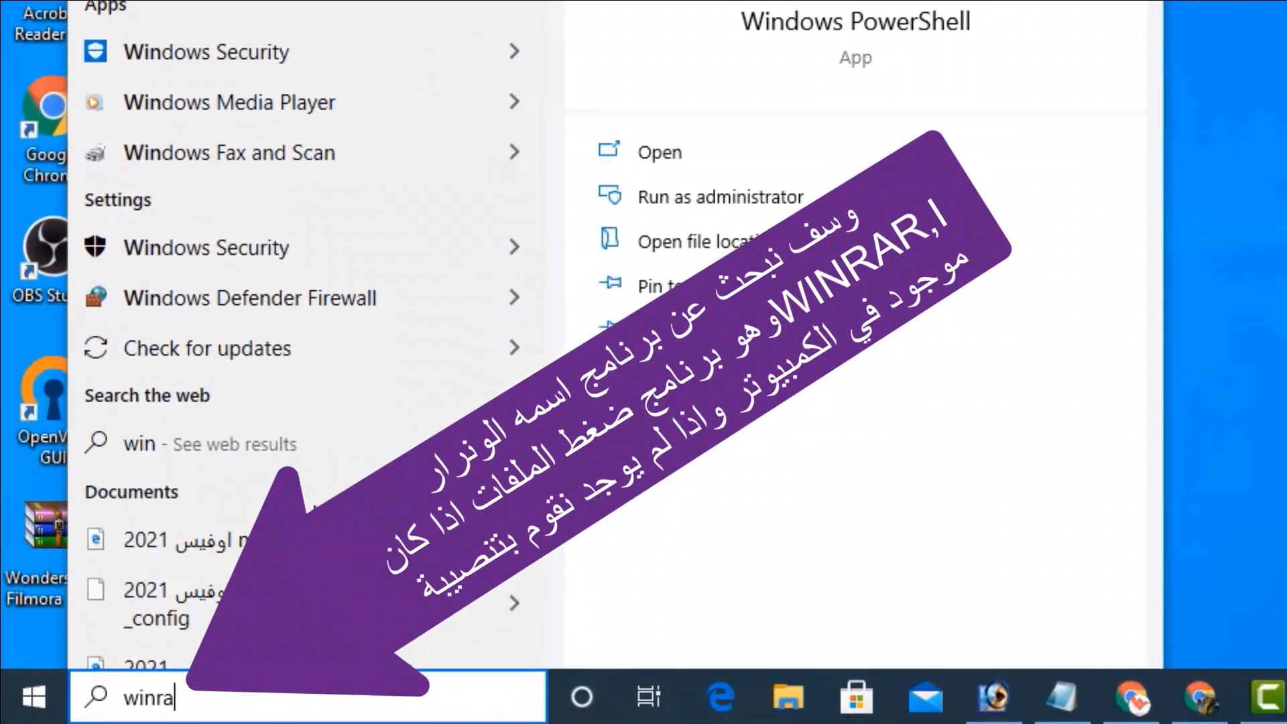
type("r")
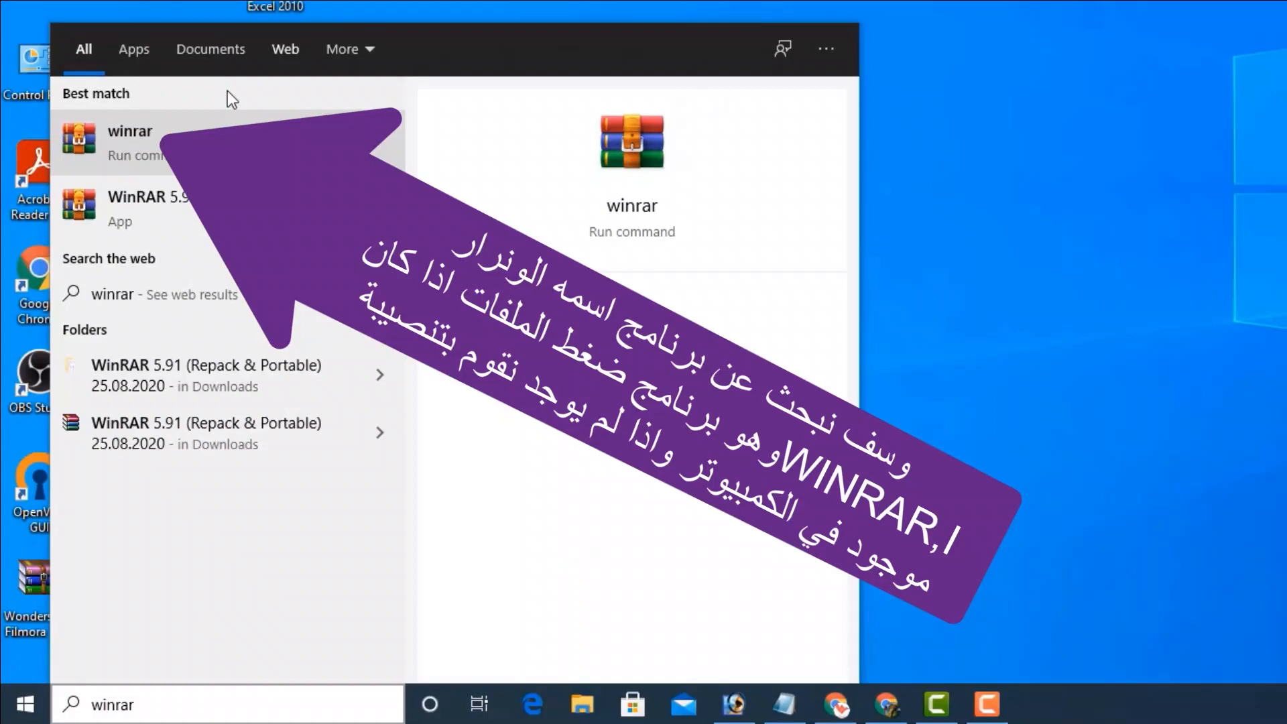
left_click(129, 142)
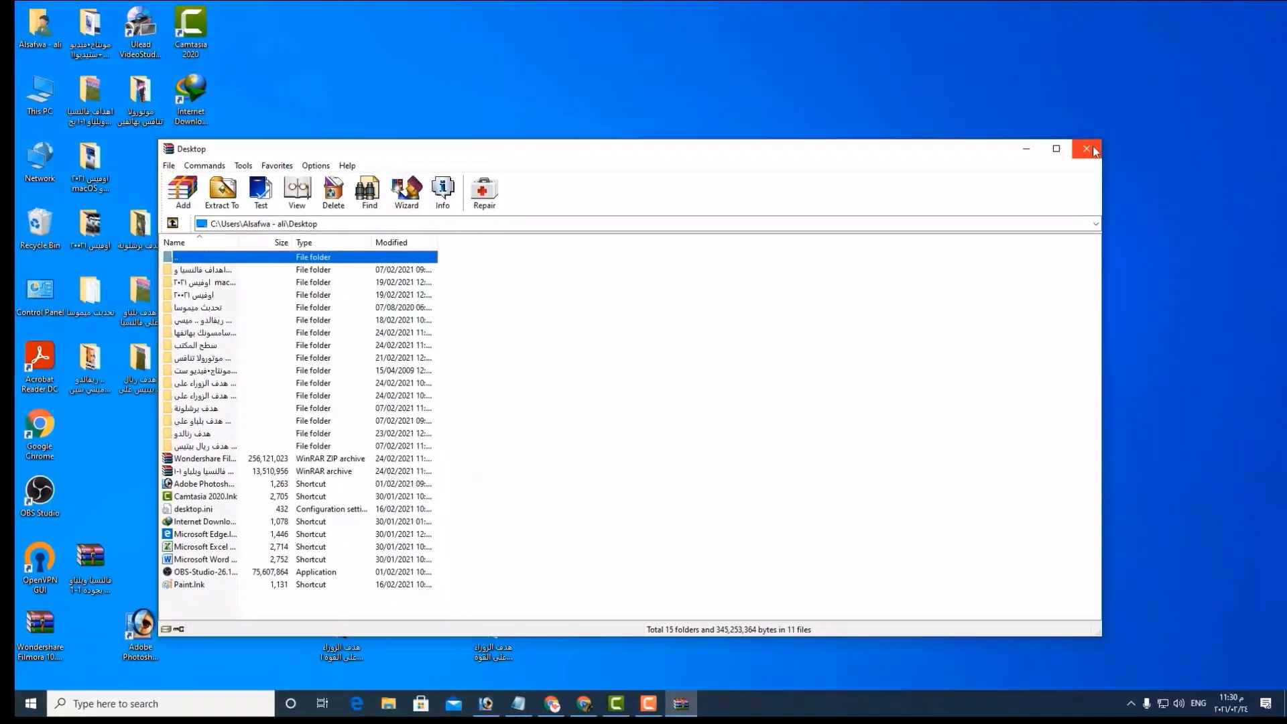
- Bring up the shortcut menu for the undeletable folder on the desktop
right_click(658, 160)
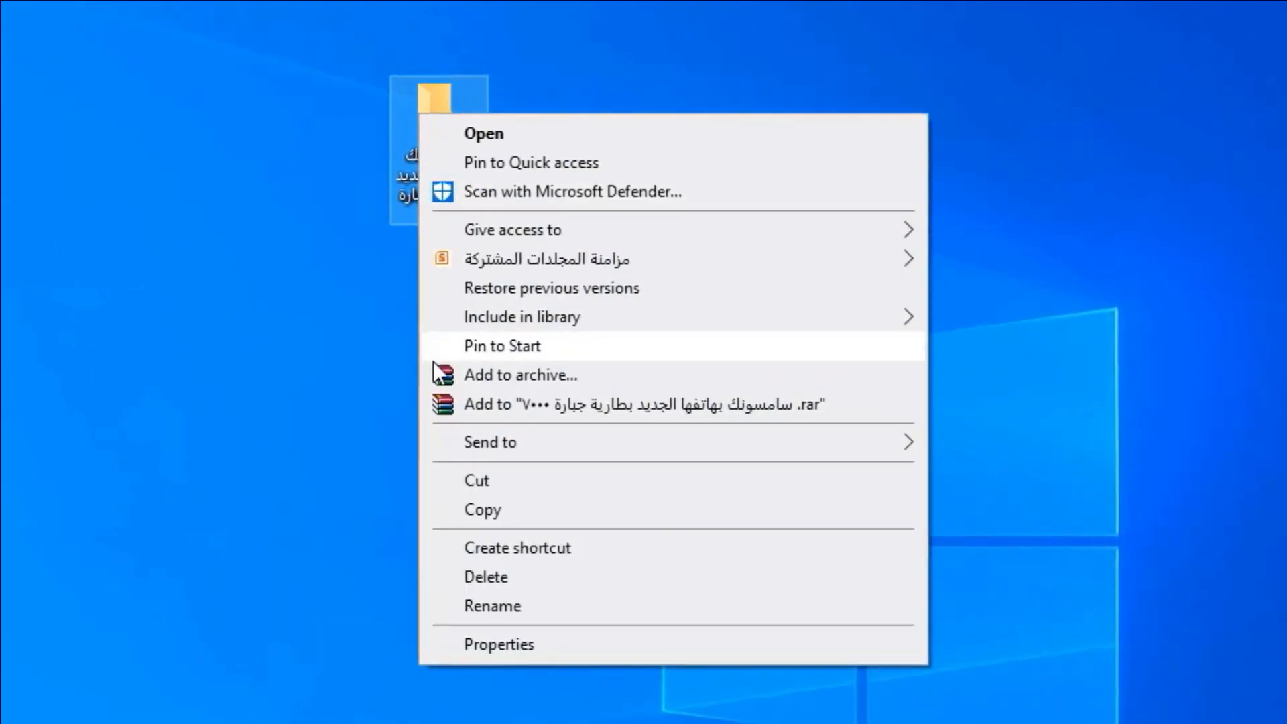
- Add the undeletable folder to a RAR archive with 'Delete files after archiving' enabled
left_click(519, 374)
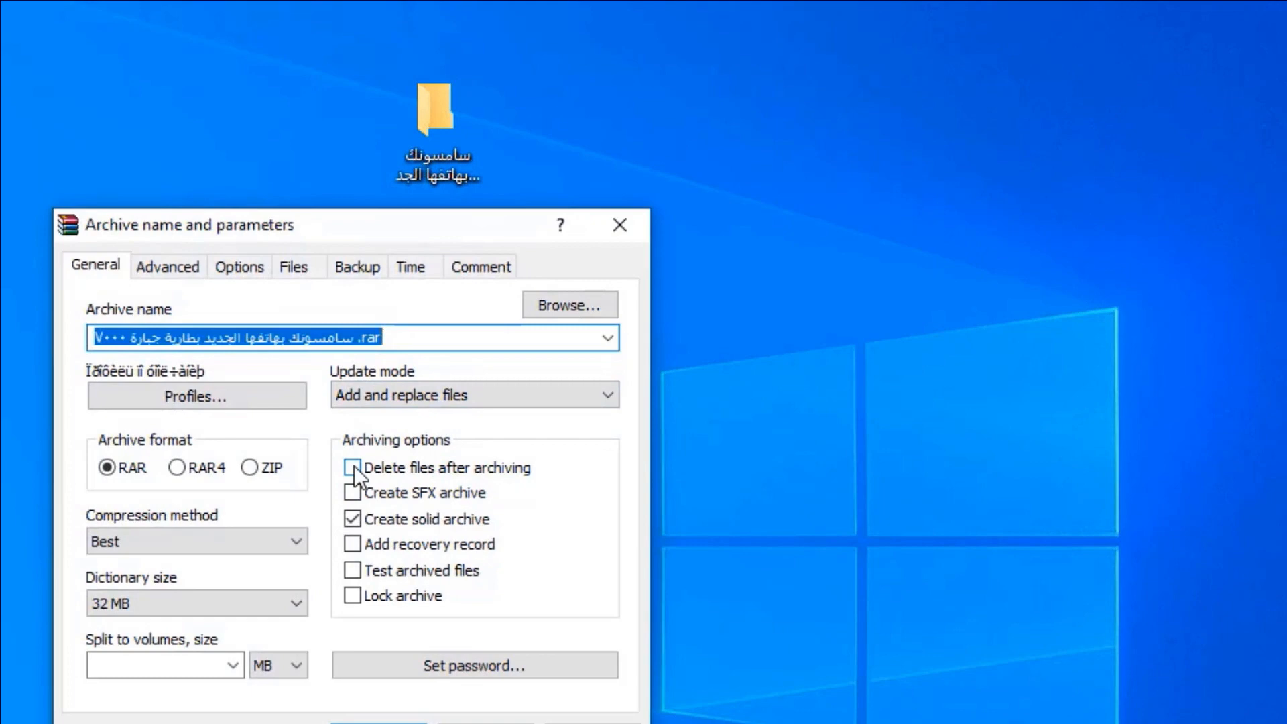
left_click(352, 467)
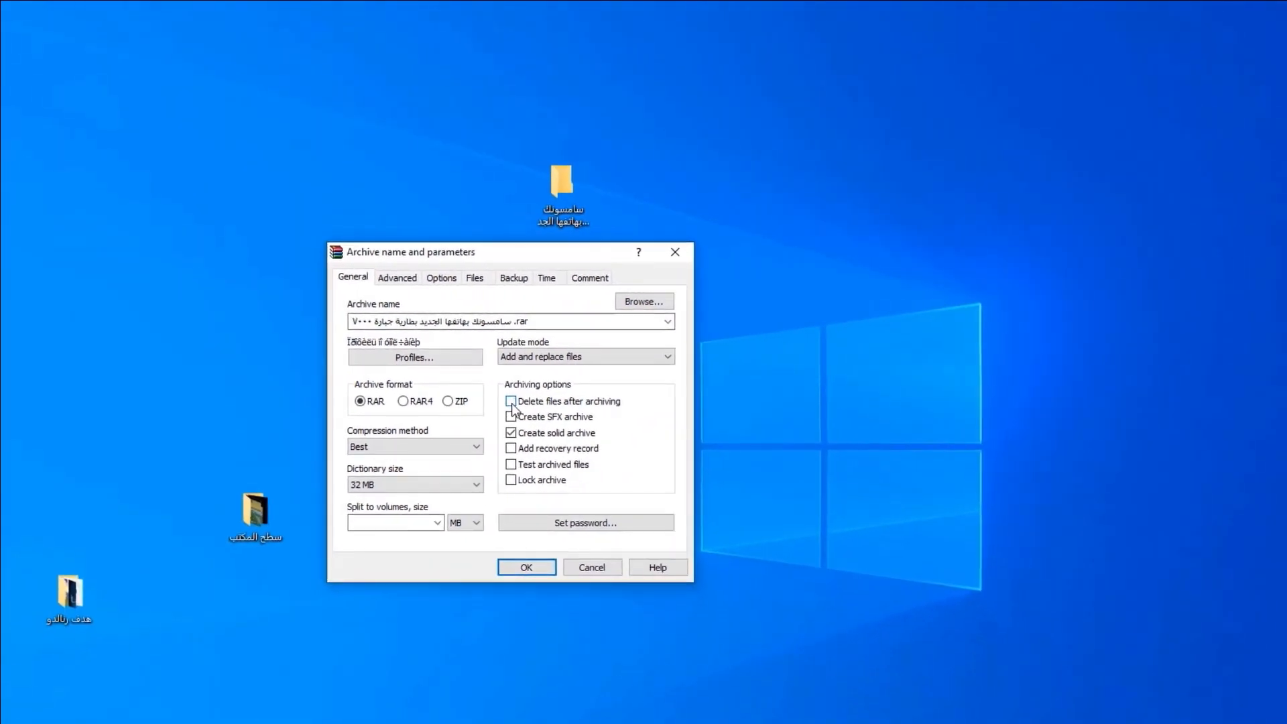
left_click(510, 401)
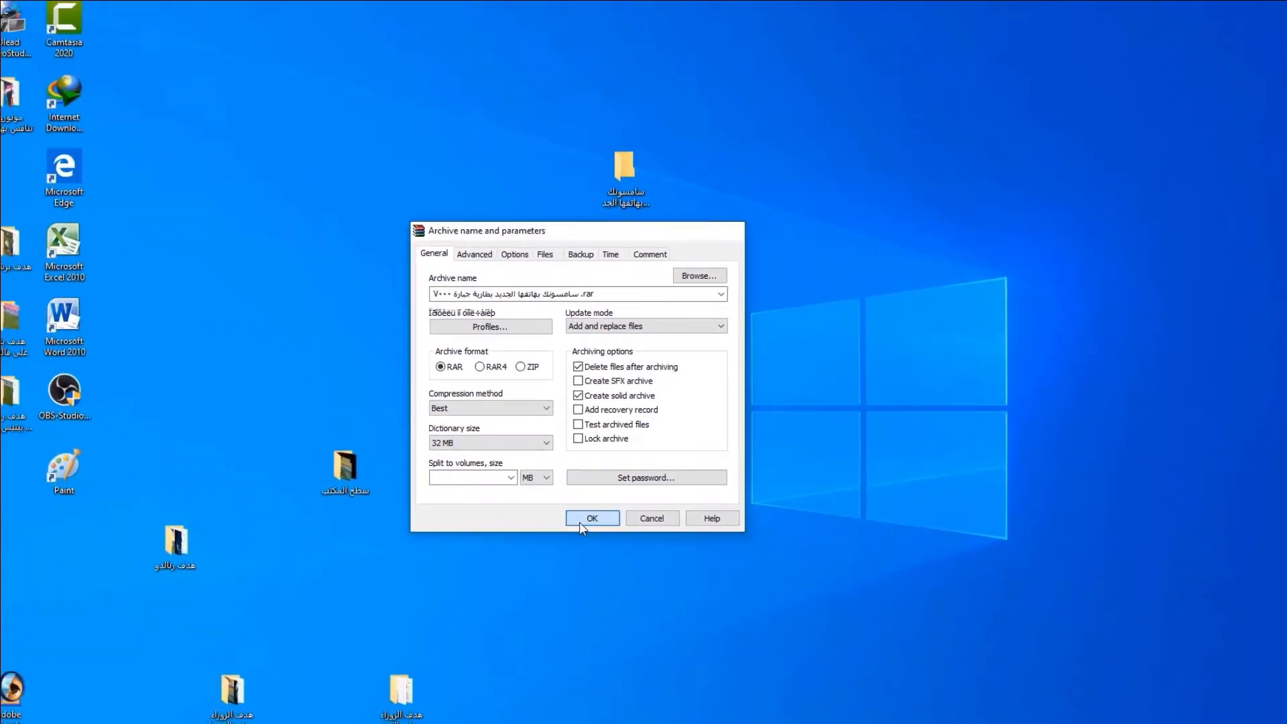
left_click(591, 518)
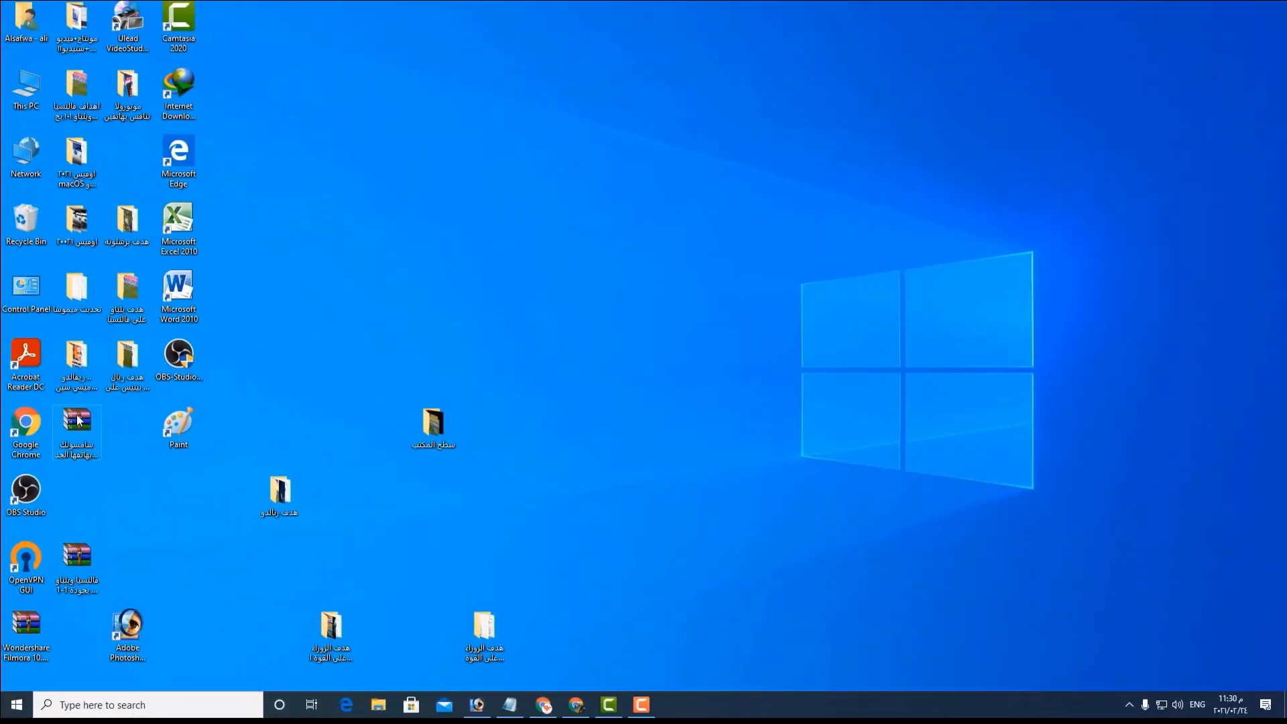
- Drag the new RAR archive to the folder's old spot and bring up its shortcut menu
left_click_drag(77, 427, 687, 238)
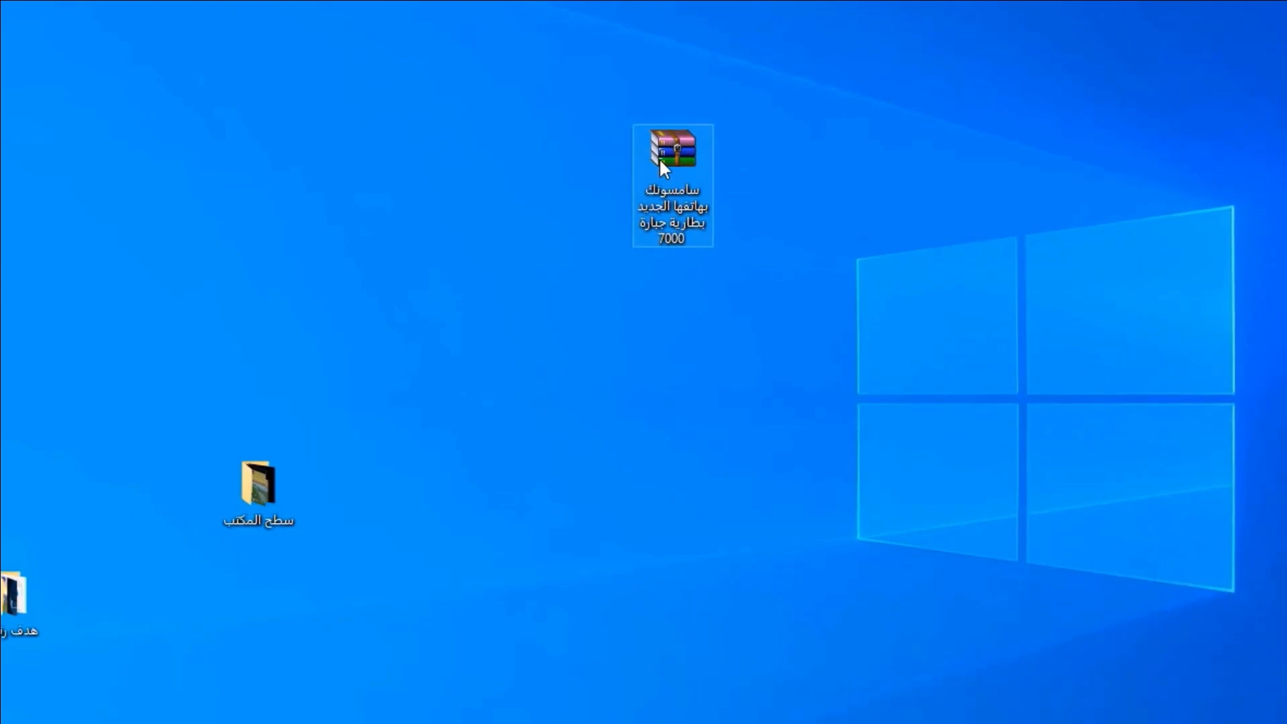
right_click(672, 151)
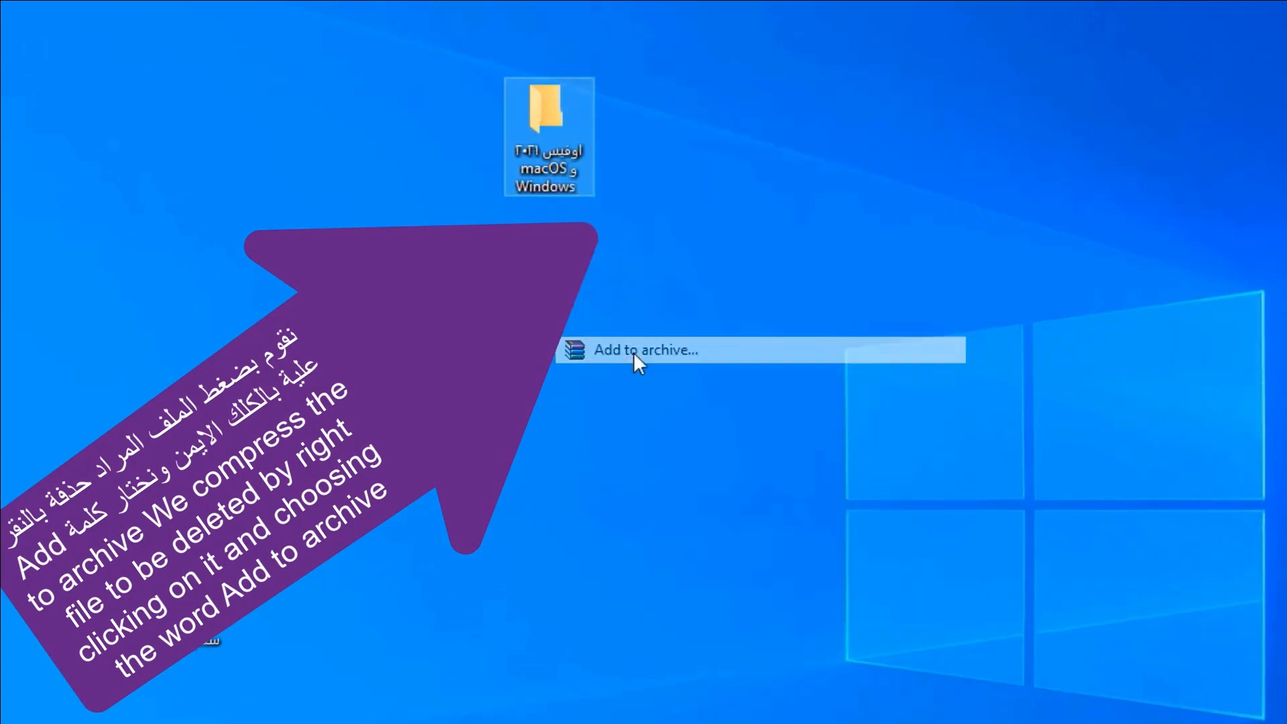
- Archive the Office 2021 macOS and Windows folder, keeping 'Delete files after archiving' ticked
left_click(645, 349)
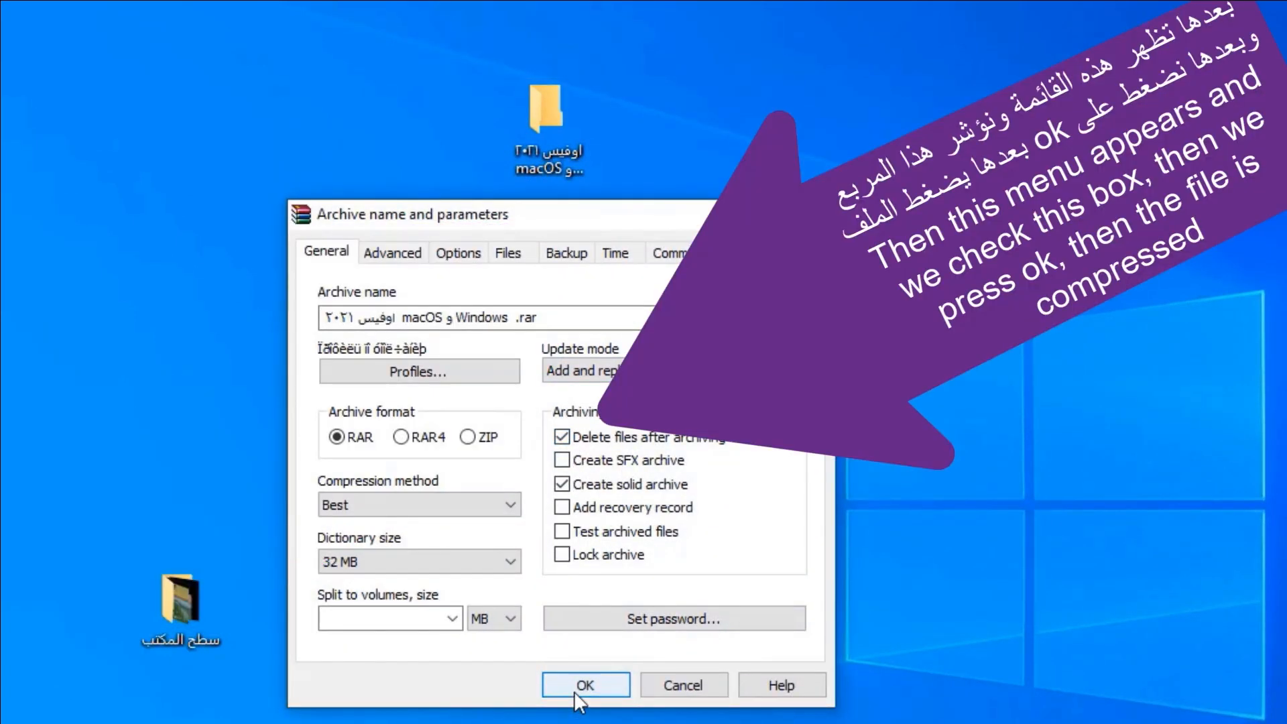
left_click(585, 683)
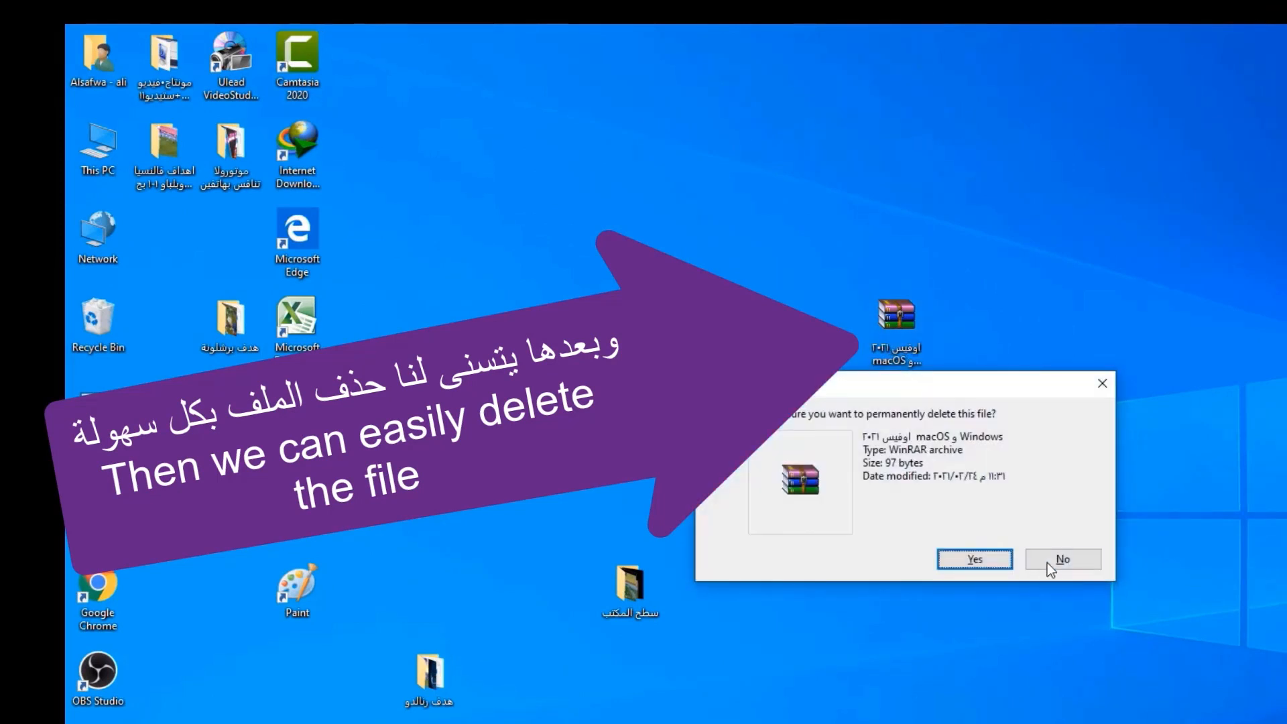
- Confirm permanent deletion of the Office 2021 RAR archive
left_click(973, 559)
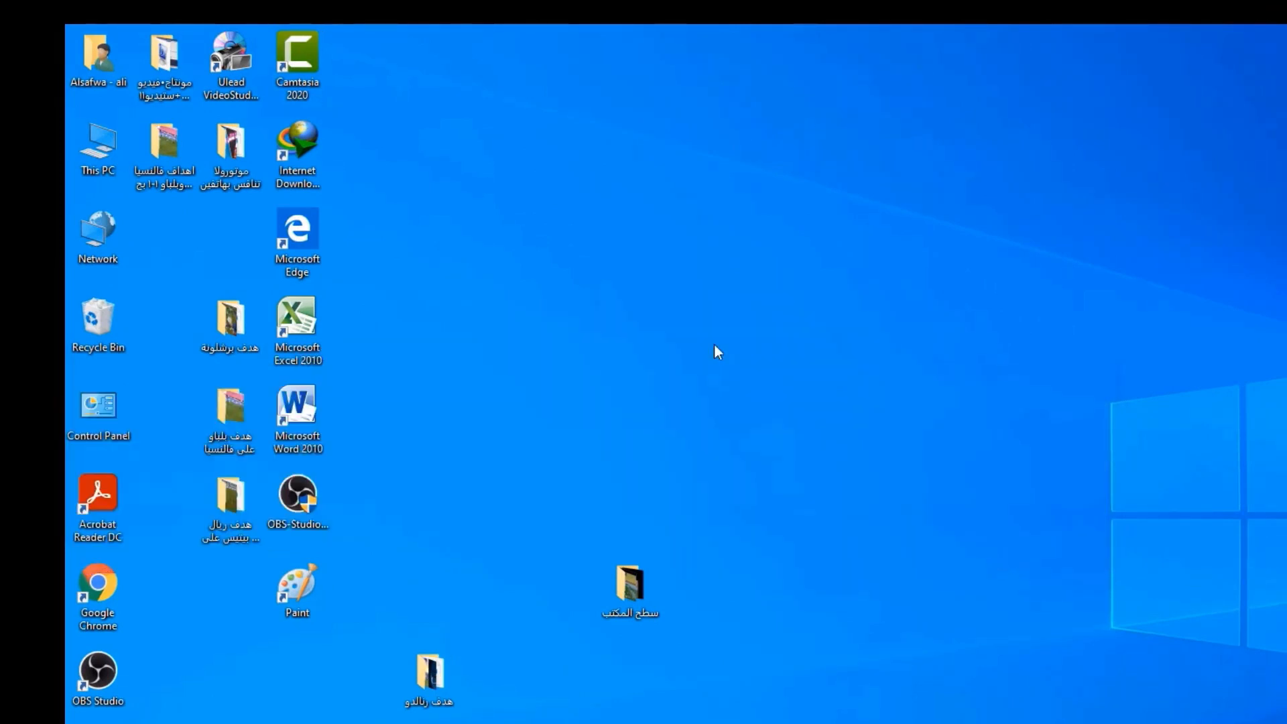